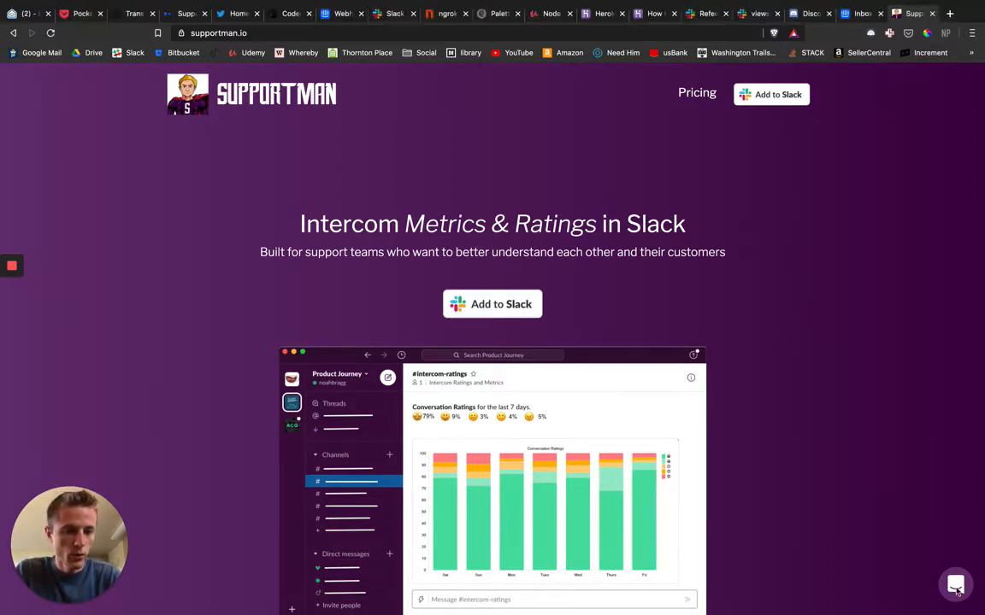
# Send a Messenger chat asking to move to the next plan at $100 per month.
pyautogui.click(956, 585)
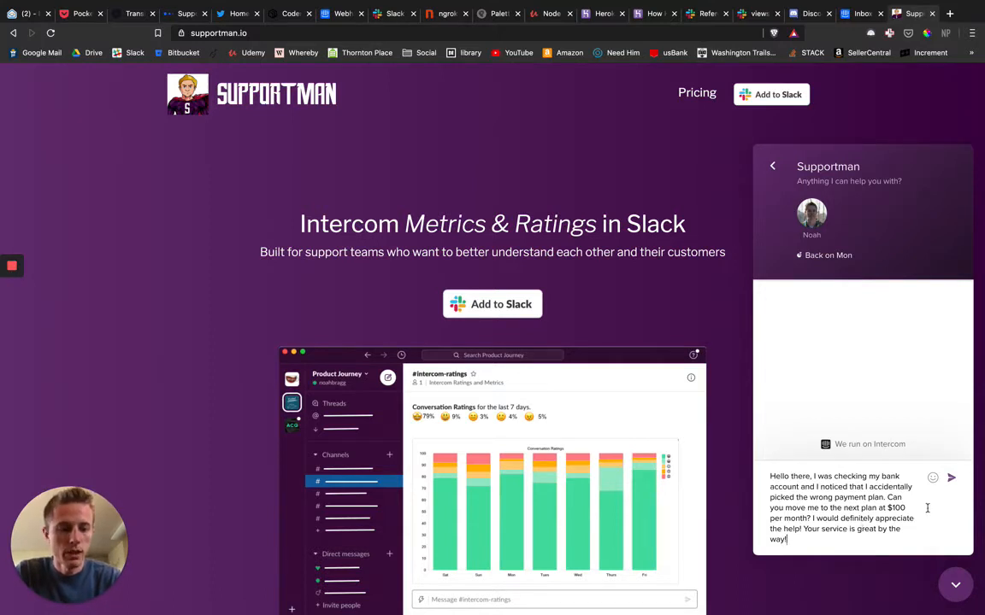
pyautogui.click(951, 478)
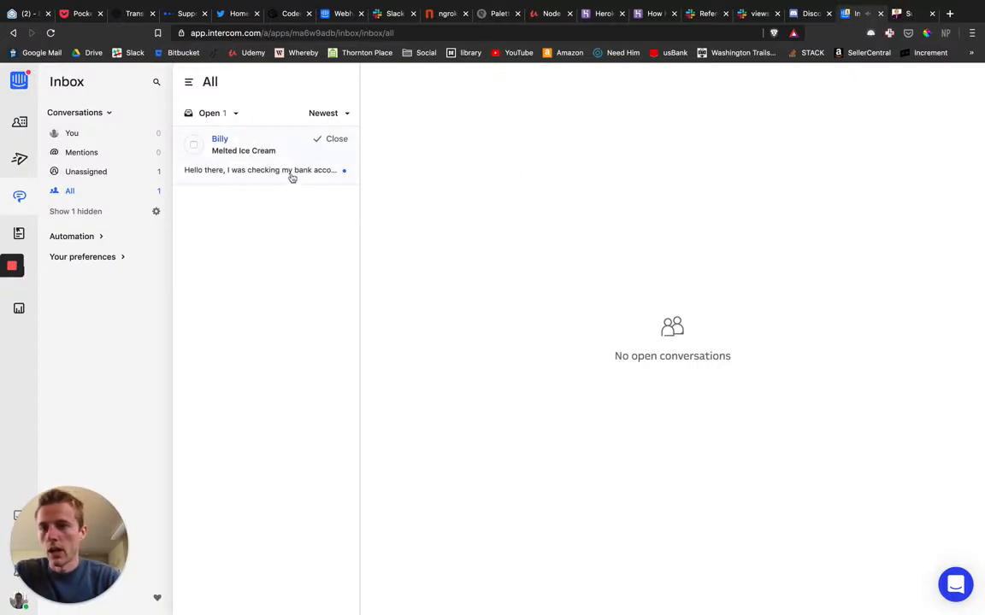
# Reply to the customer's new conversation that the plan will be switched right away.
pyautogui.click(265, 143)
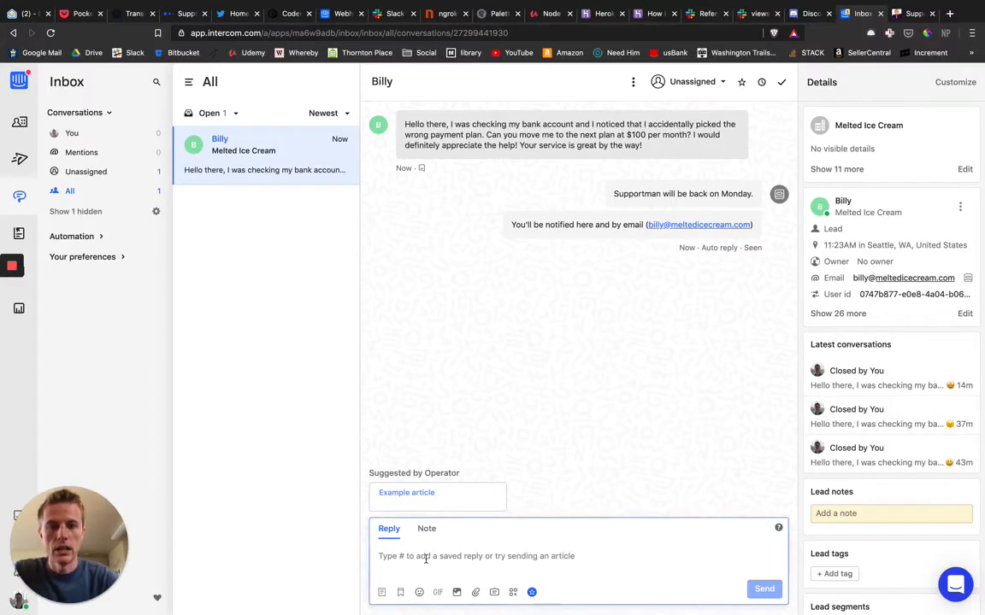
pyautogui.write('switch for you right a')
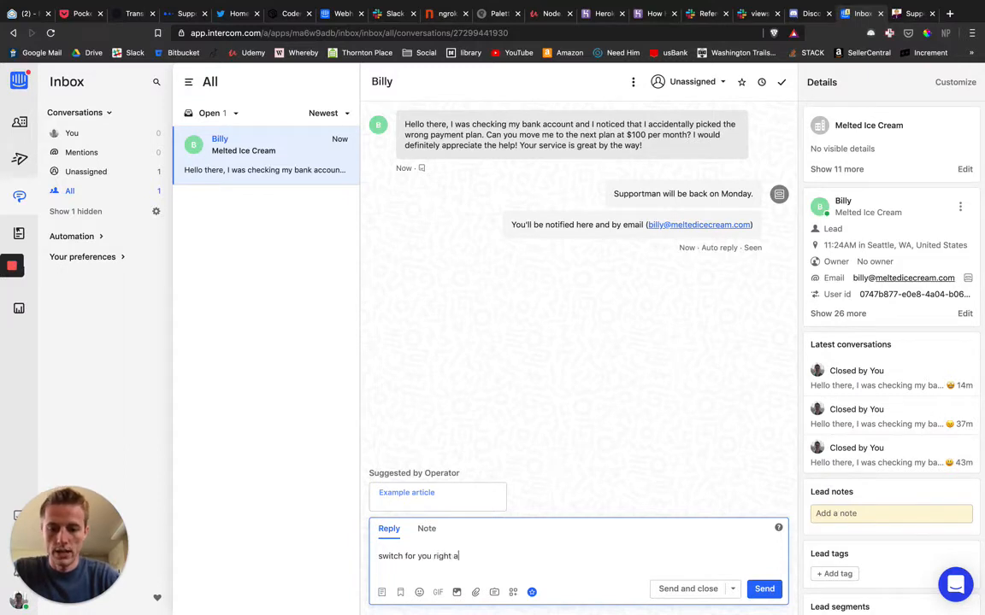
pyautogui.click(687, 588)
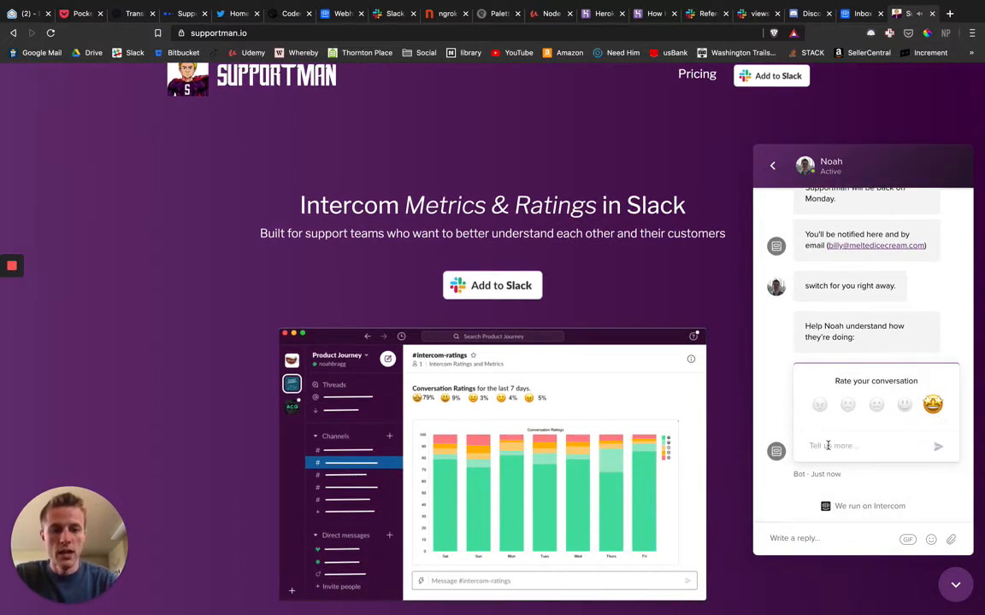
# Leave the rating comment 'amazing experience' on the conversation card.
pyautogui.write('amazing ex')
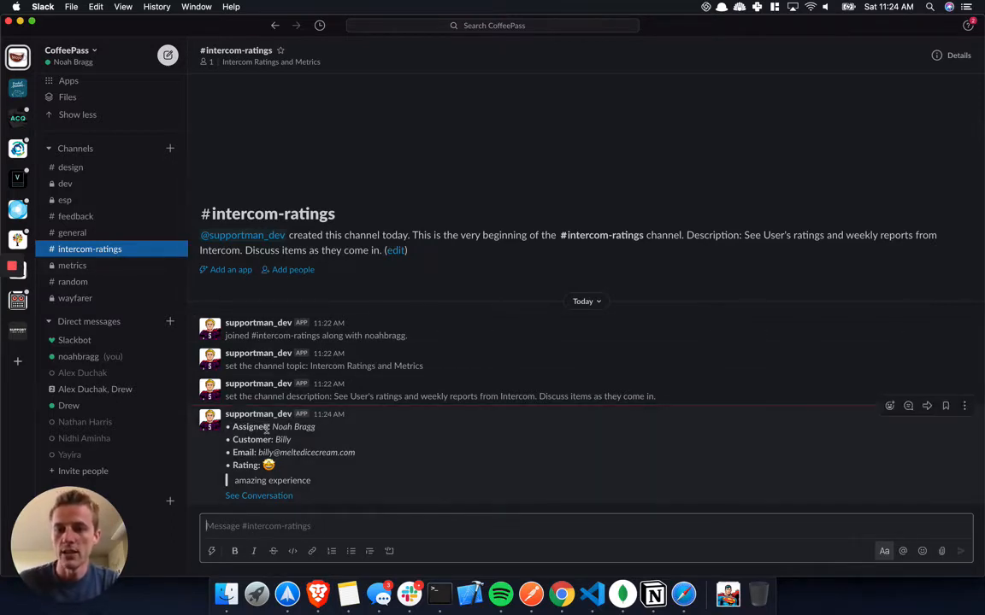
pyautogui.moveTo(406, 499)
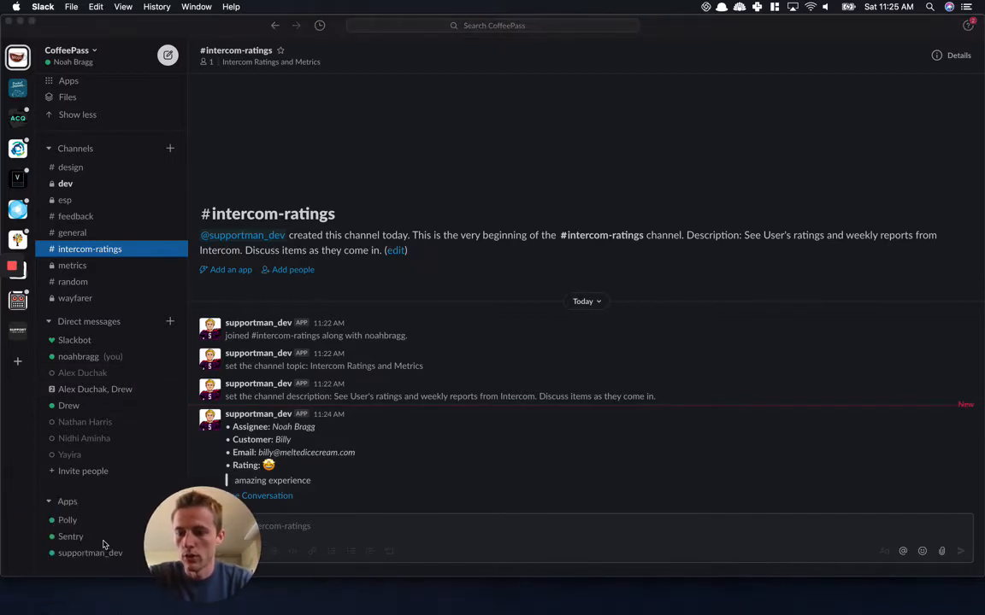
# Request last week's weekly report from the supportman_dev app's Messages history.
pyautogui.click(90, 554)
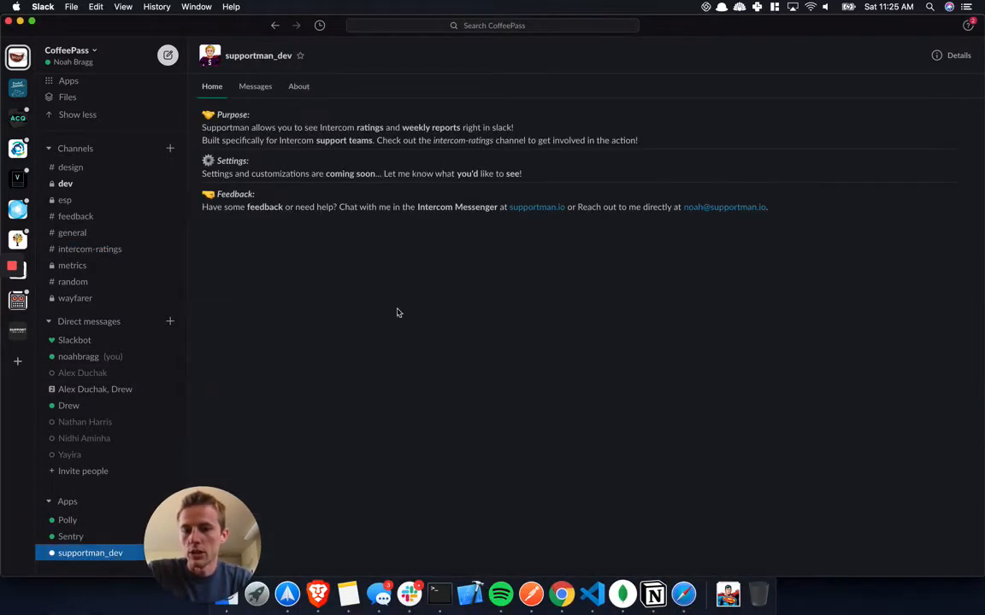
pyautogui.click(255, 86)
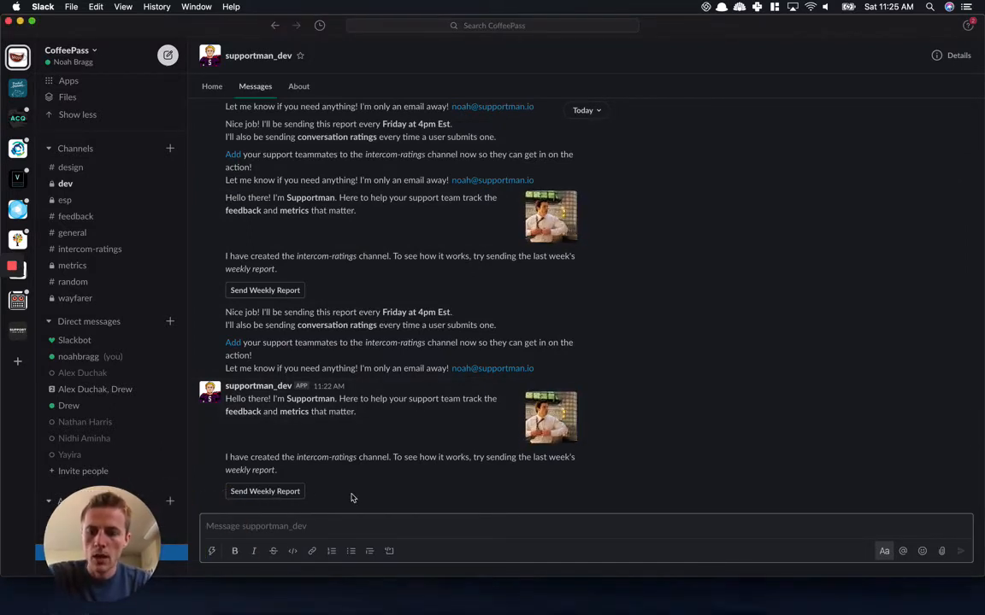
pyautogui.click(265, 491)
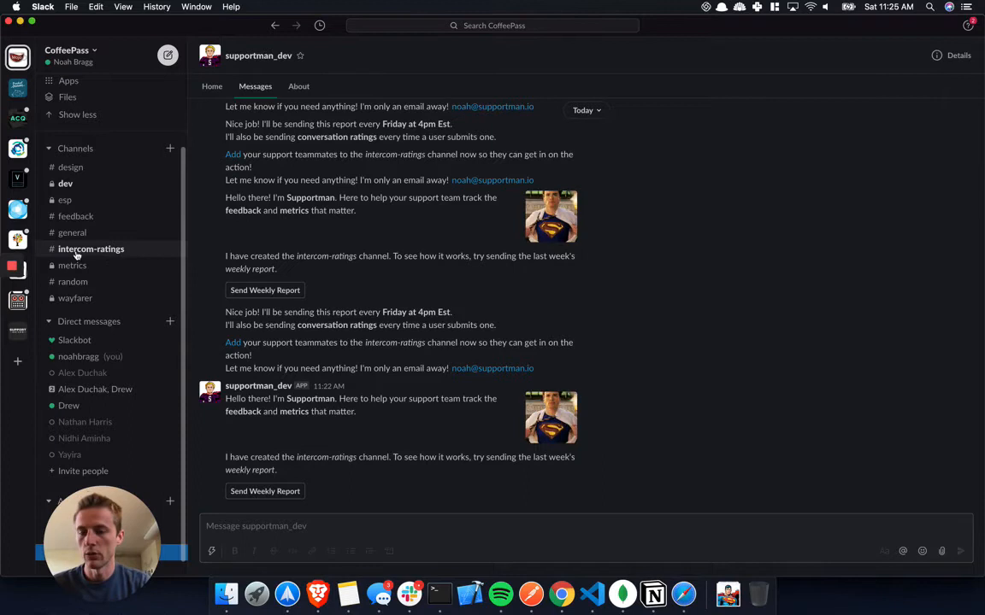
# Review the conversations-replied chart and median response times in #intercom-ratings.
pyautogui.click(91, 249)
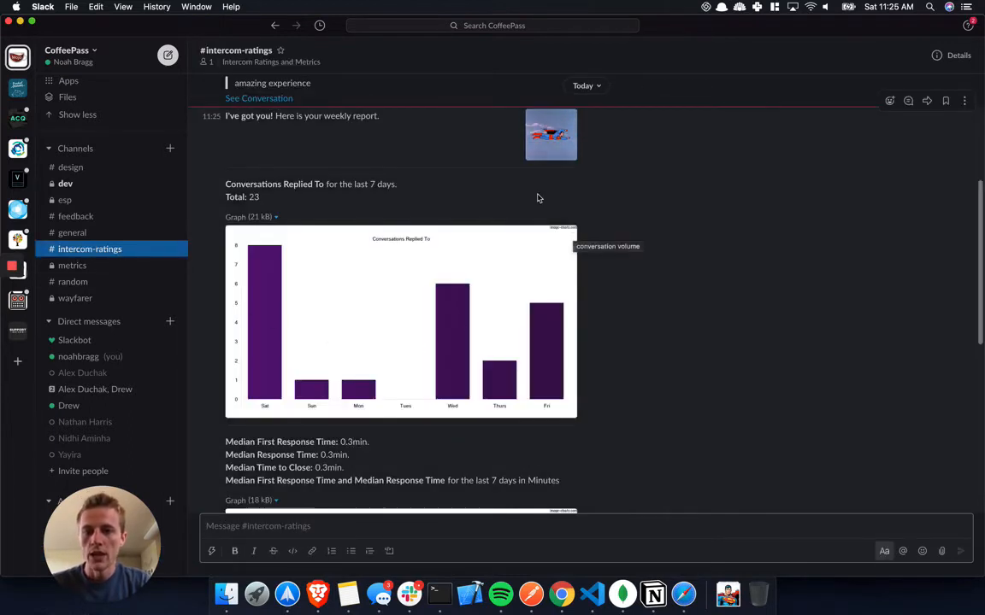
pyautogui.scroll(-3)
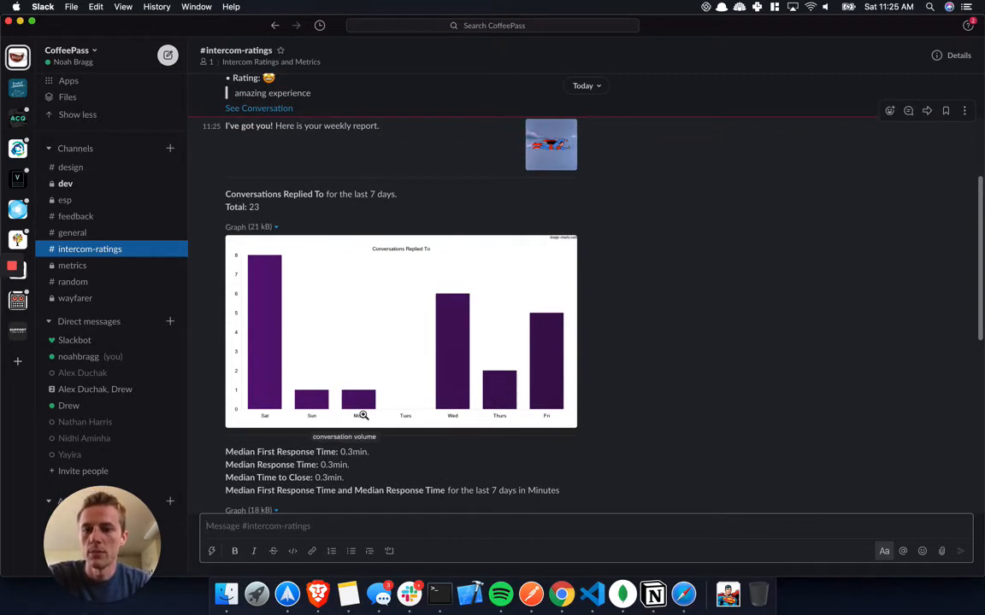
pyautogui.scroll(-3)
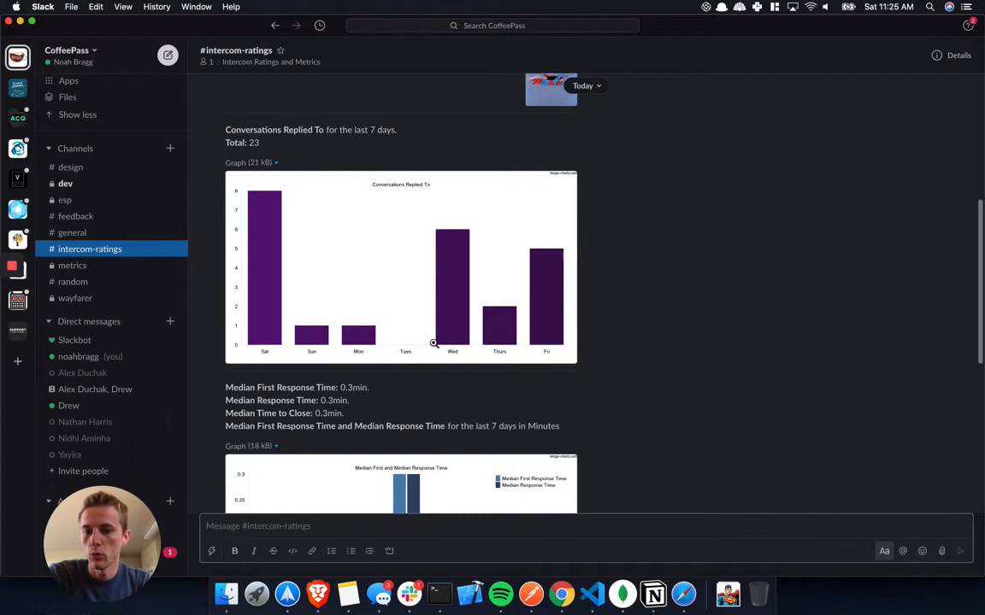
pyautogui.scroll(-3)
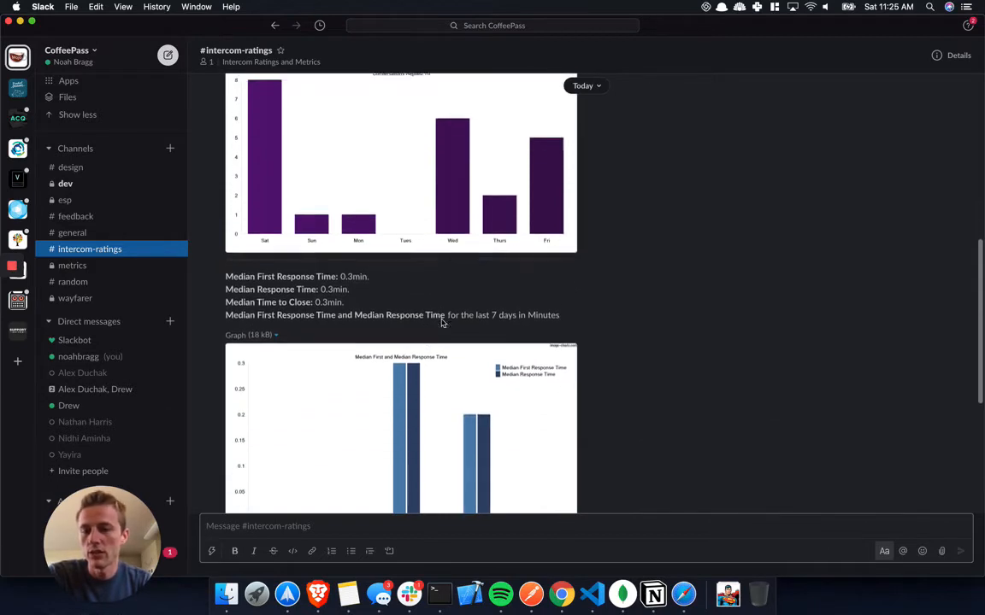
pyautogui.scroll(-3)
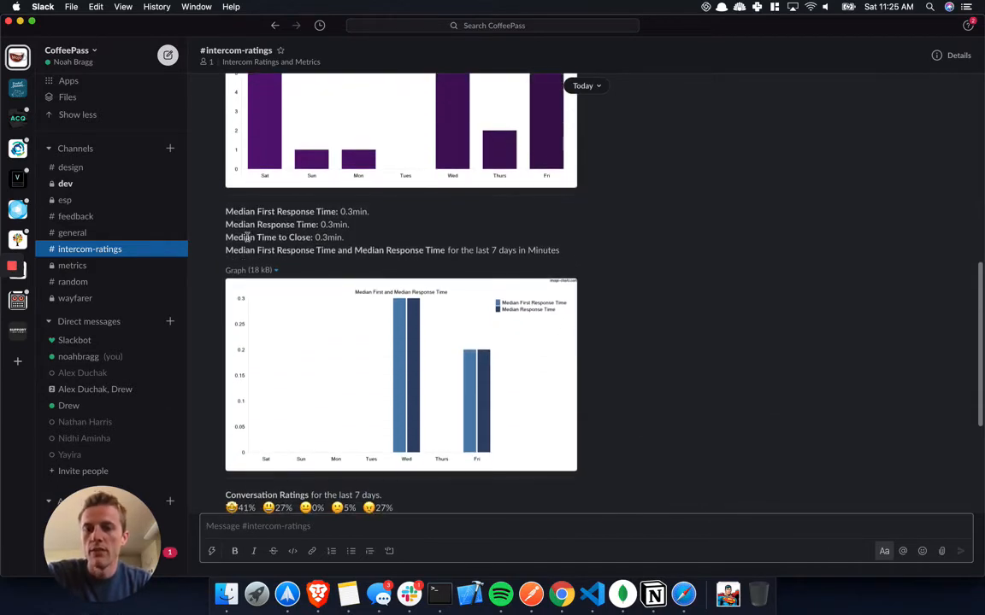
pyautogui.moveTo(338, 307)
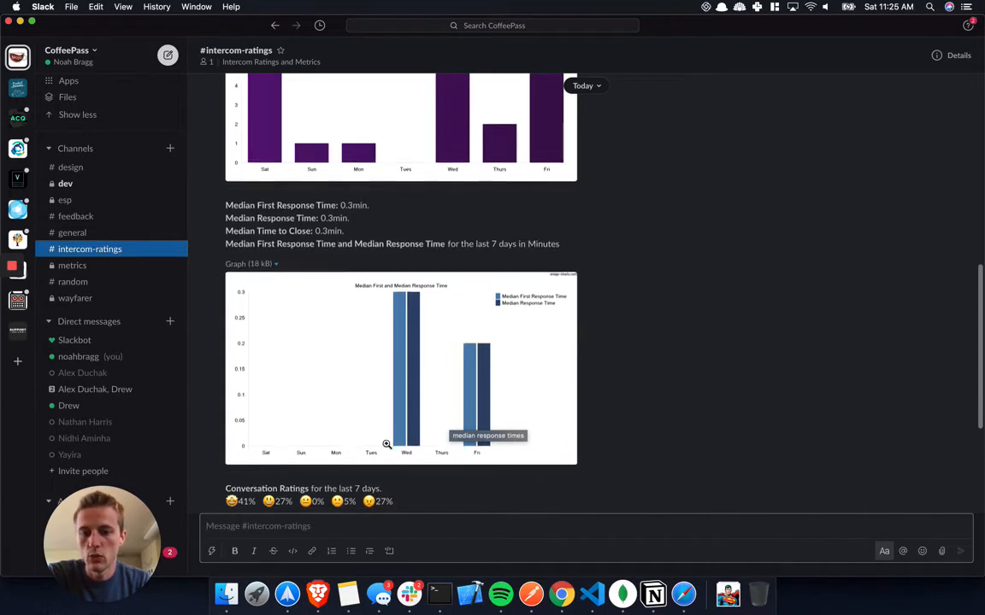
pyautogui.scroll(-3)
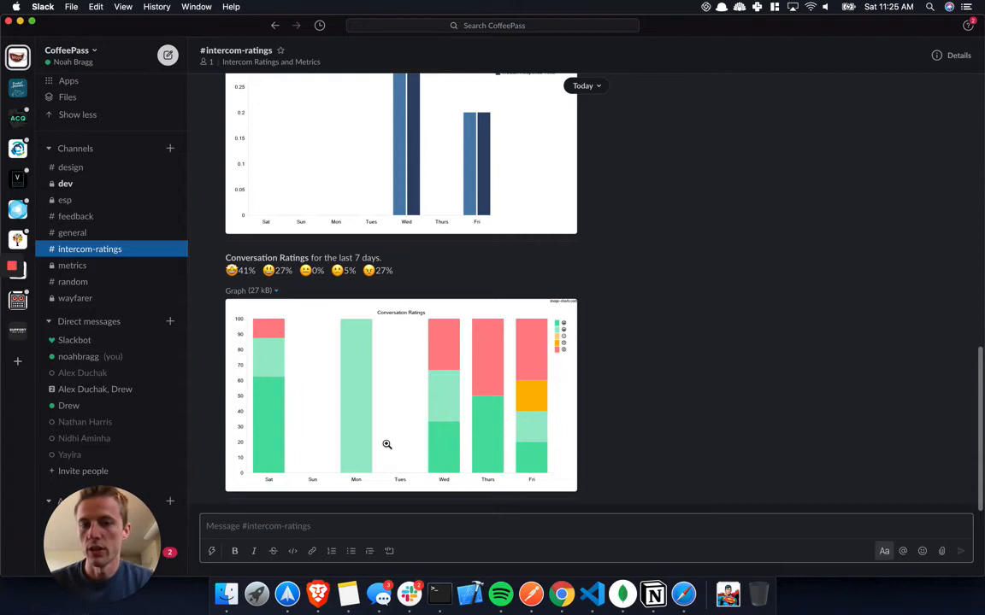
pyautogui.moveTo(237, 280)
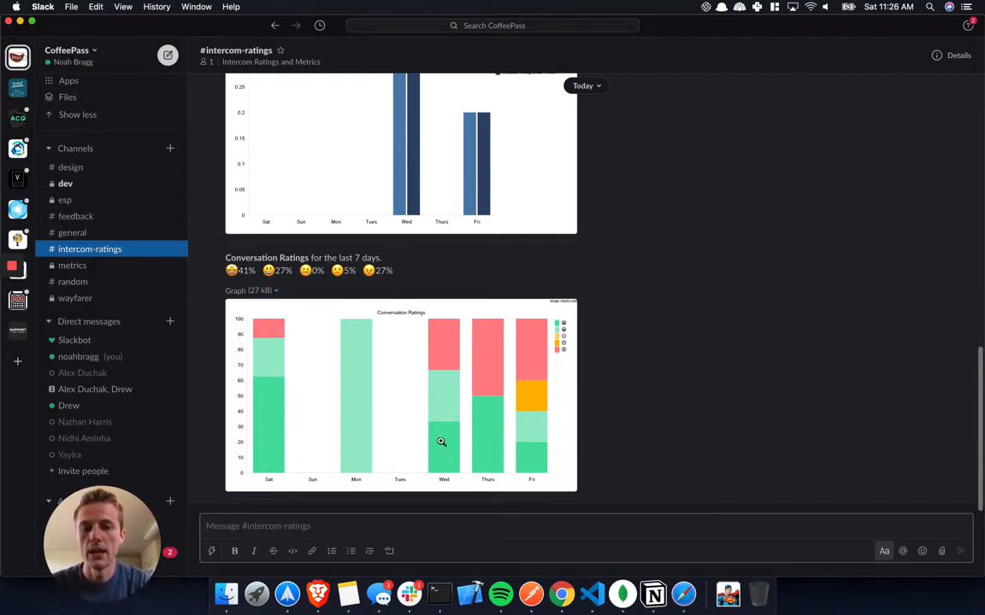
pyautogui.moveTo(503, 460)
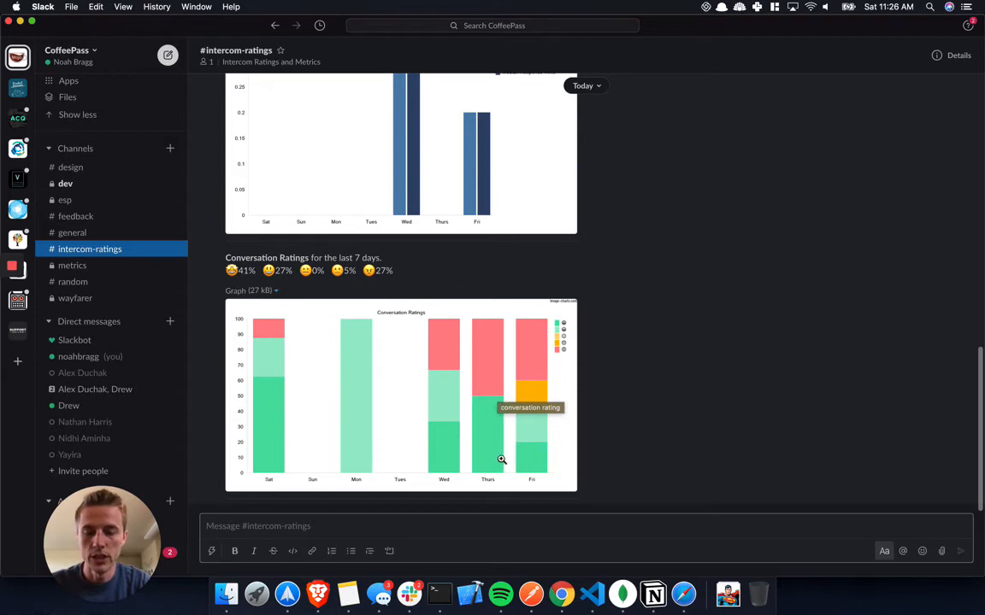
pyautogui.moveTo(499, 337)
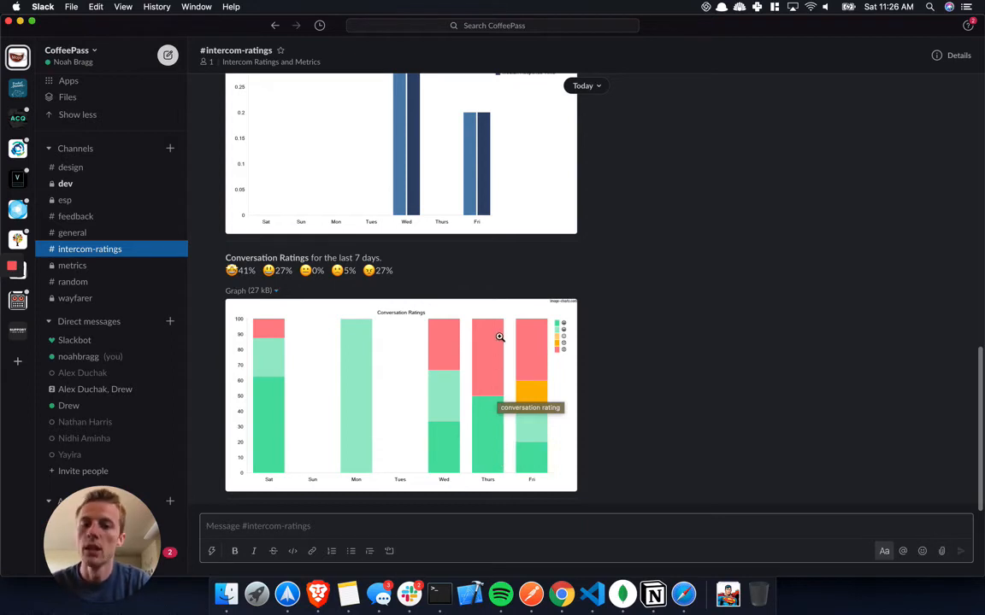
pyautogui.moveTo(460, 383)
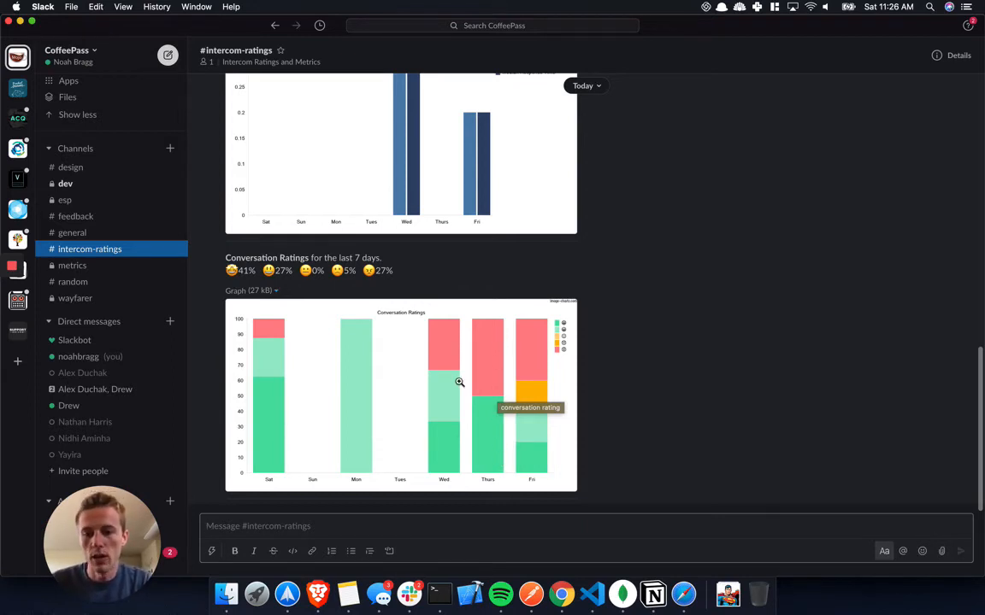
pyautogui.scroll(-3)
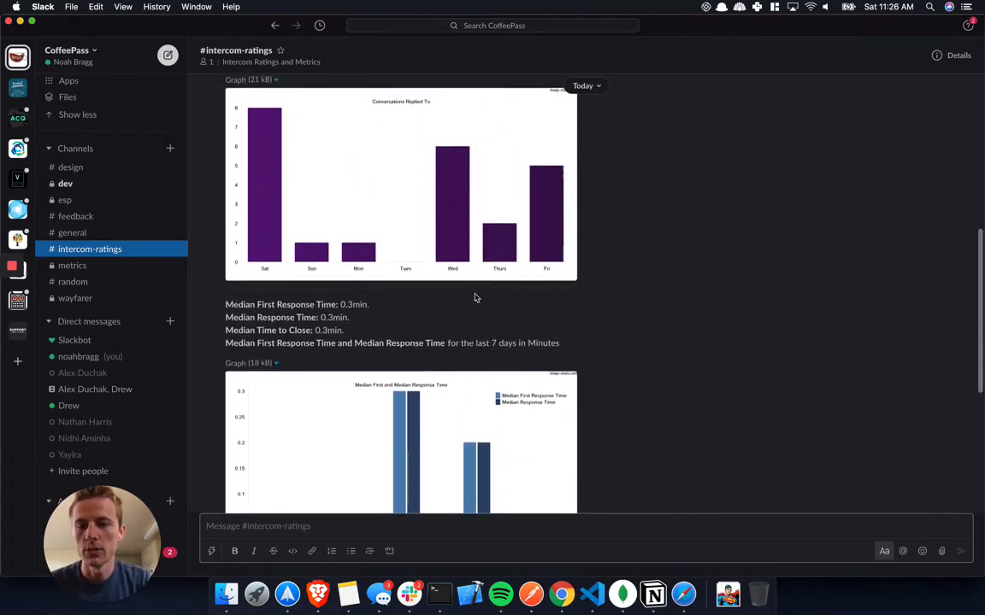
pyautogui.scroll(-3)
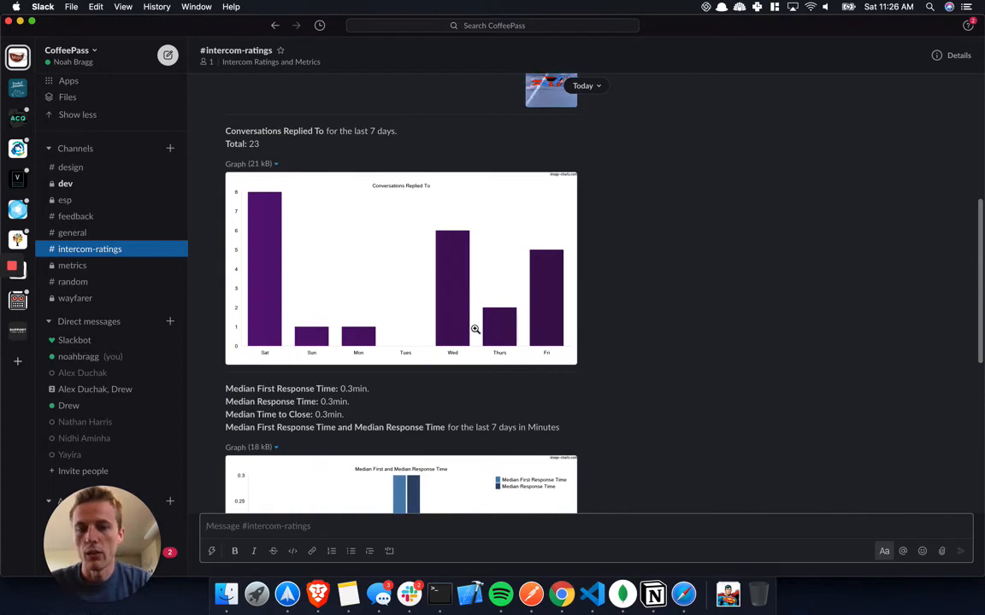
pyautogui.scroll(-3)
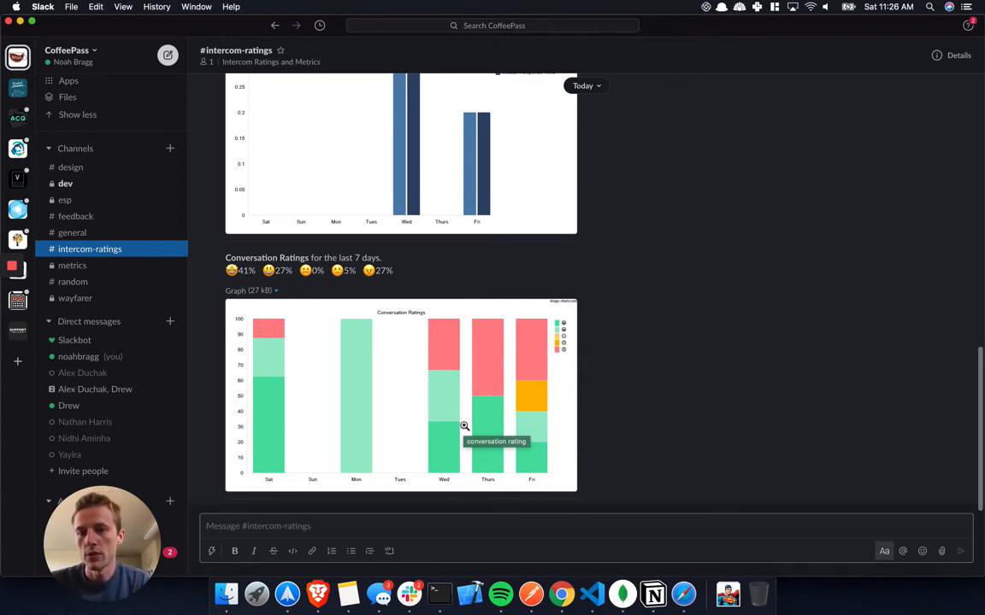
pyautogui.moveTo(310, 125)
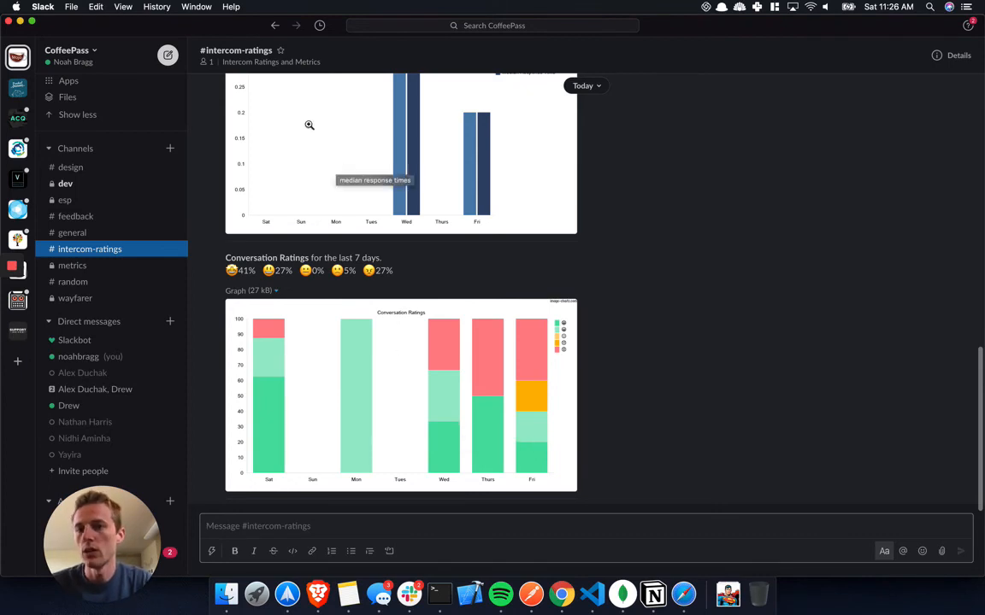
pyautogui.moveTo(366, 349)
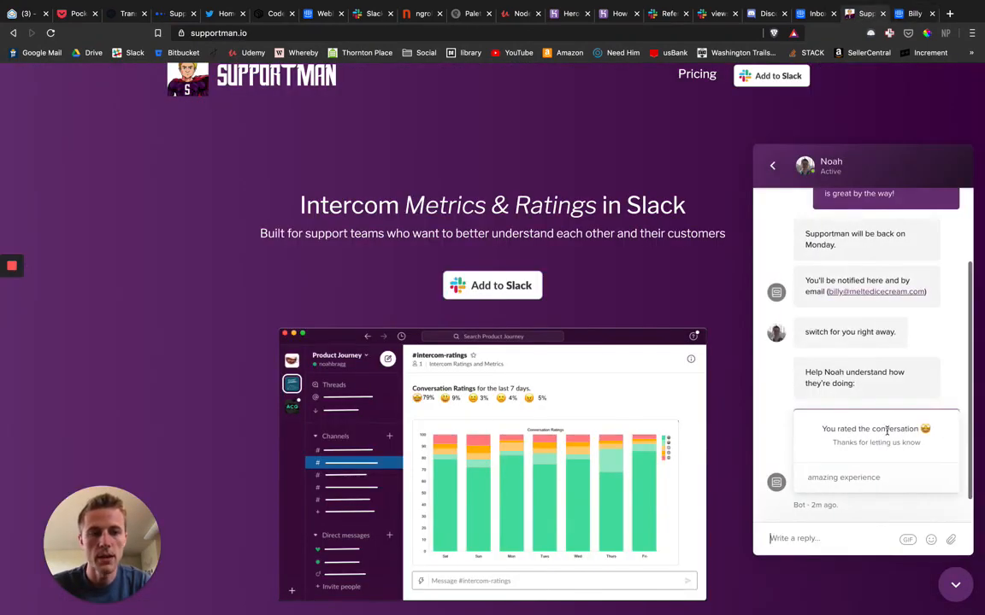
# Return to the conversation list and close the Intercom Messenger.
pyautogui.click(773, 166)
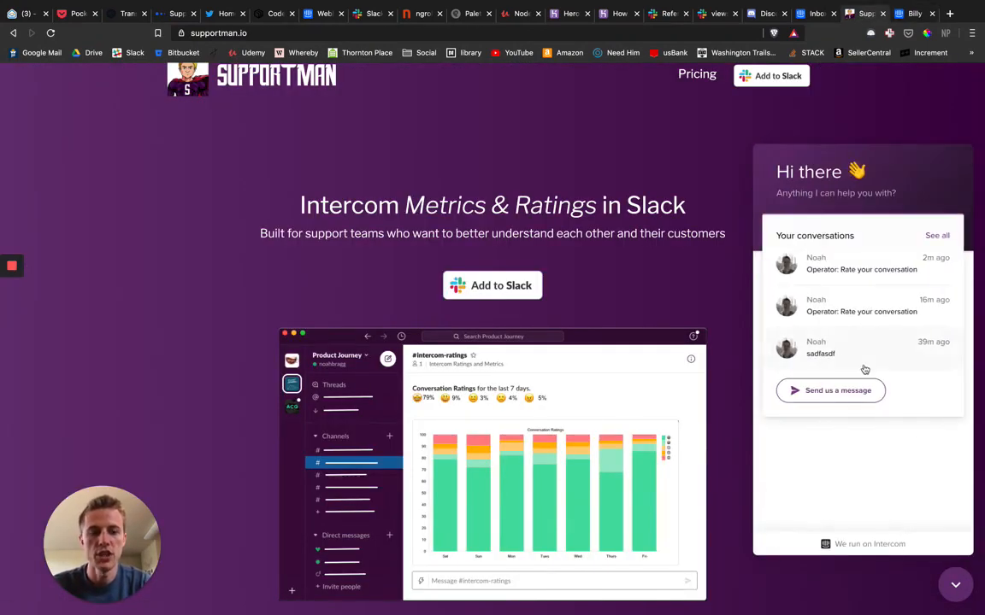
pyautogui.click(954, 584)
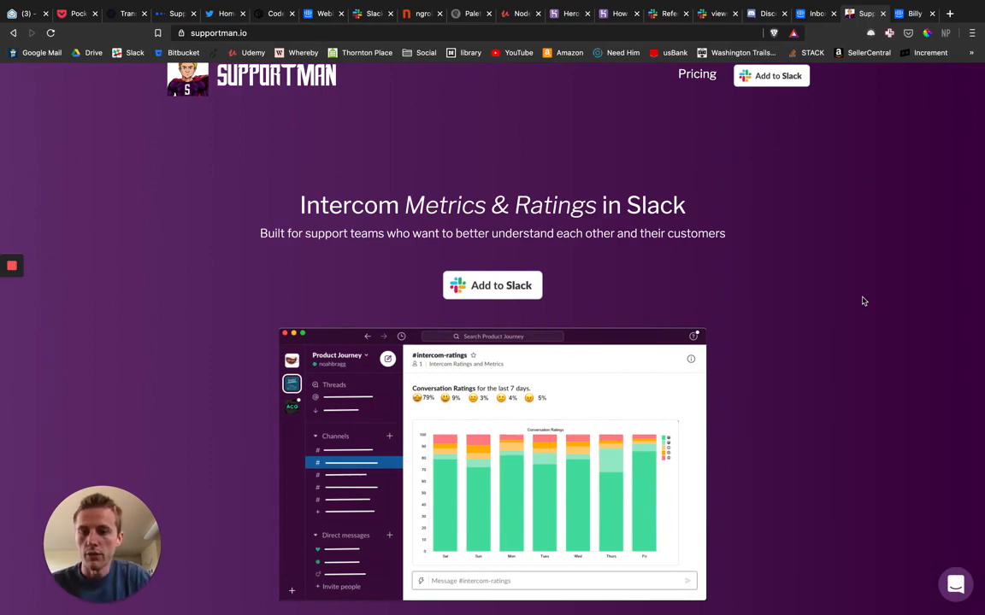